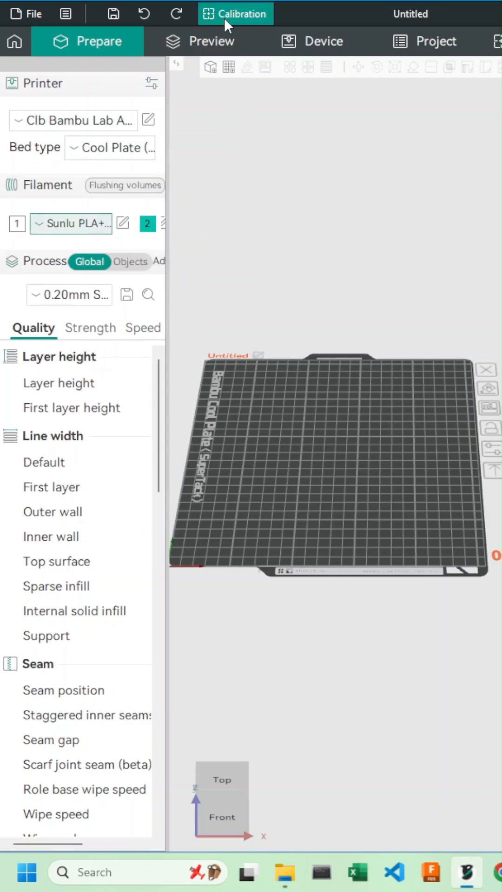
# Generate a retraction test tower from 0 to 2 mm in 0.1 mm steps and slice it
pyautogui.click(236, 13)
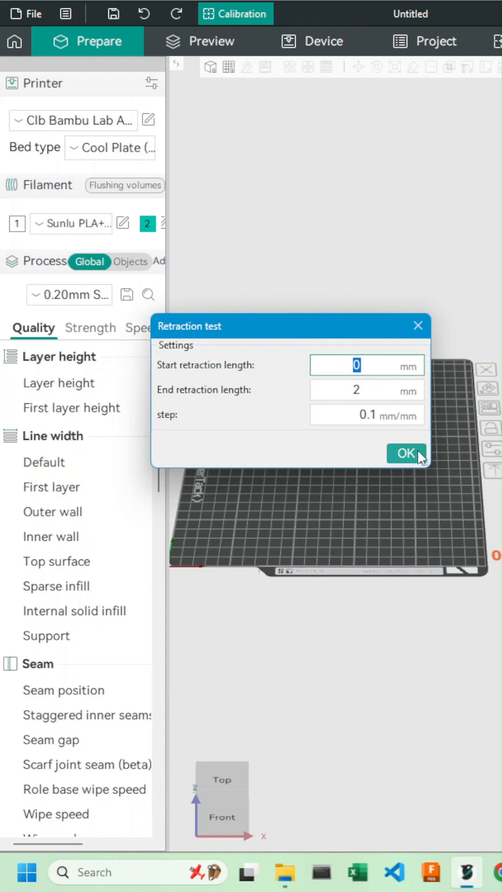
pyautogui.click(406, 454)
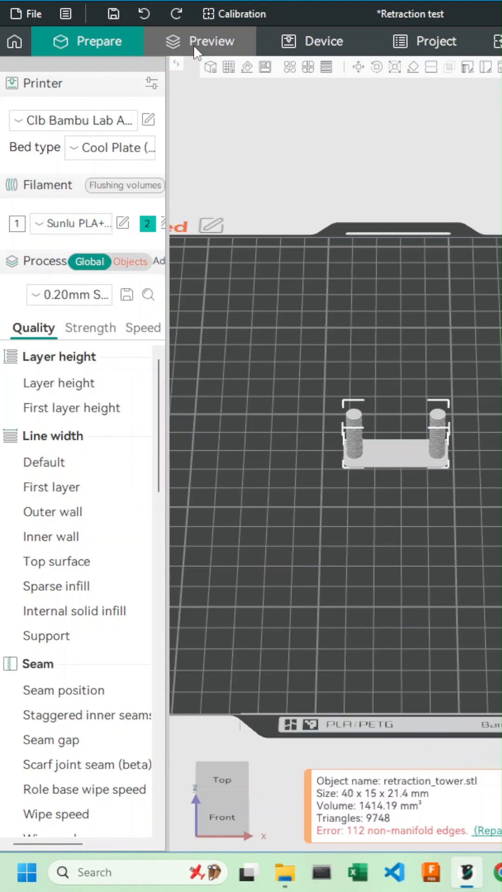
pyautogui.click(212, 41)
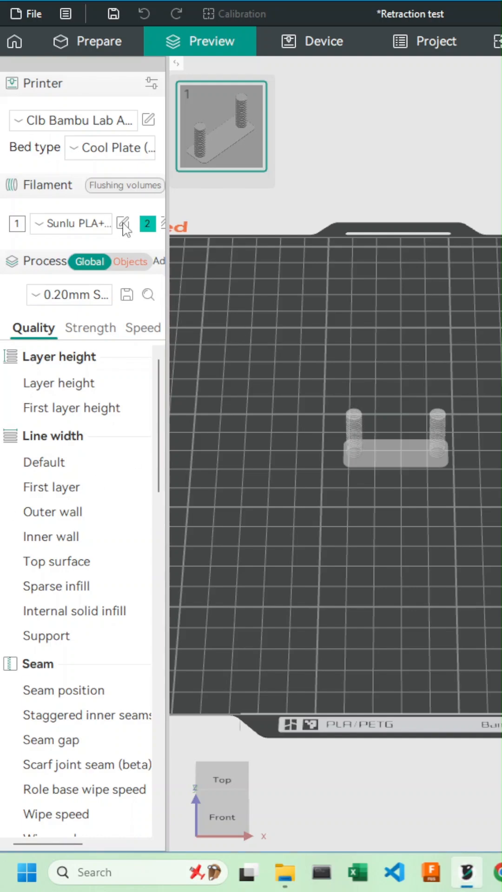
# Override the Sunlu PLA+ retraction length to 0.2 mm and start saving the preset
pyautogui.click(125, 223)
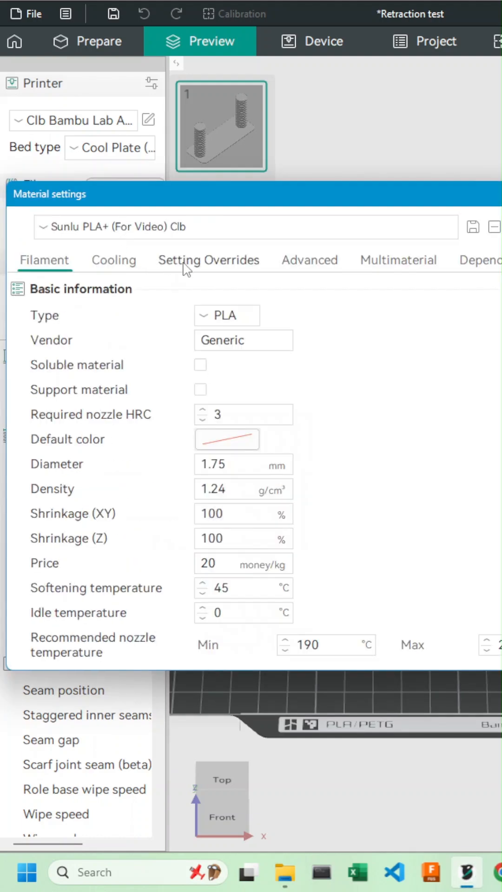
pyautogui.click(209, 261)
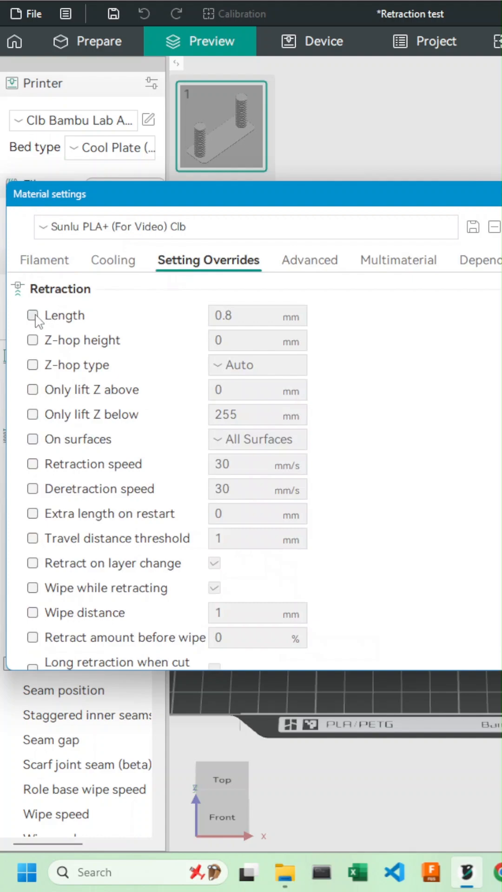
pyautogui.click(33, 315)
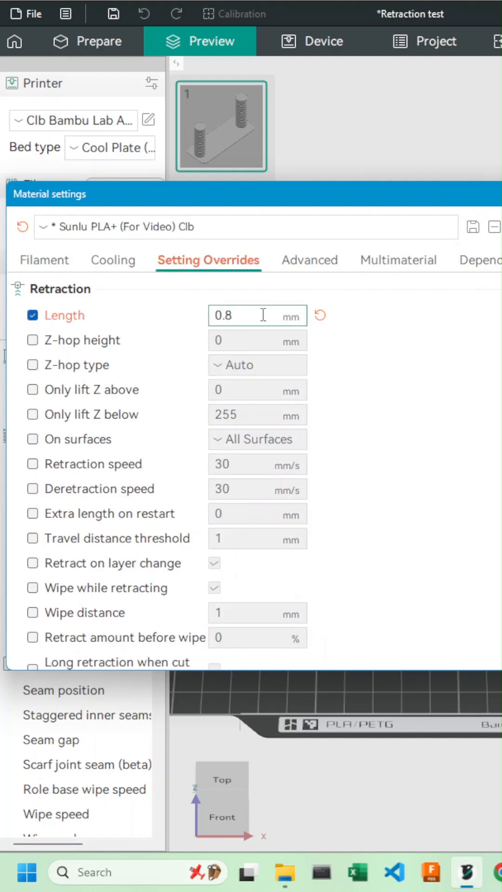
pyautogui.write('0.2')
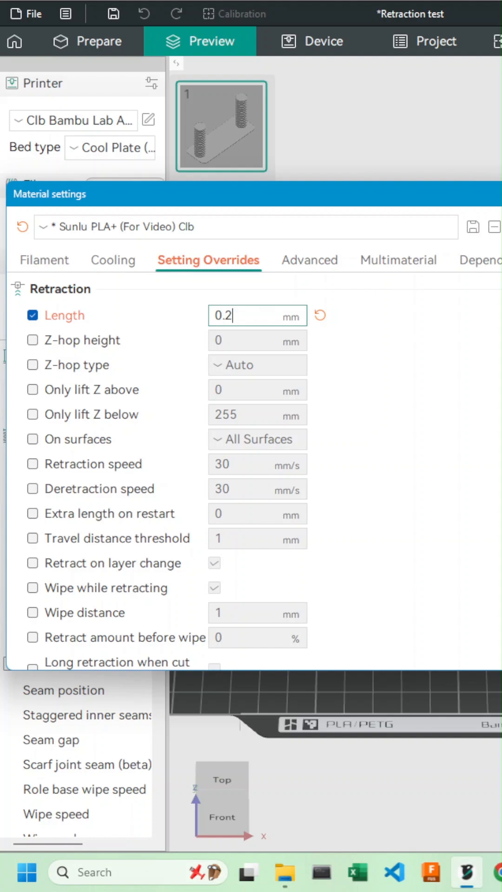
pyautogui.click(474, 227)
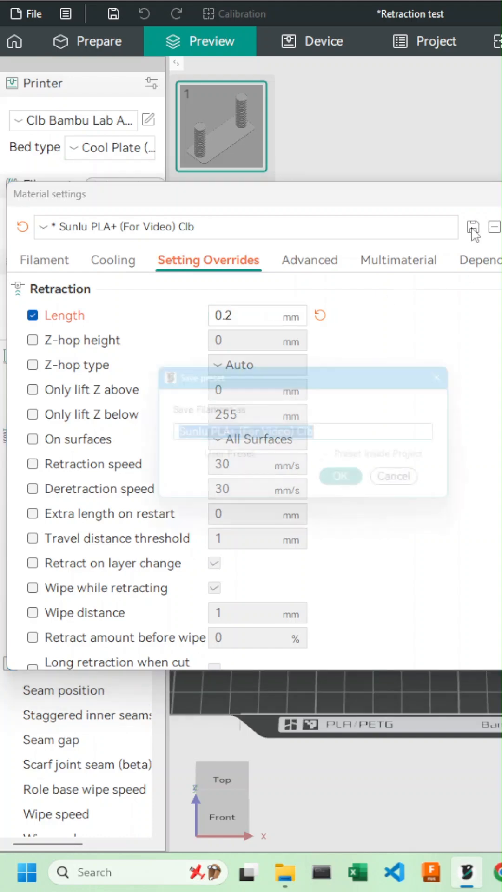
# Confirm saving the Sunlu PLA+ preset in the Save preset dialog
pyautogui.click(340, 476)
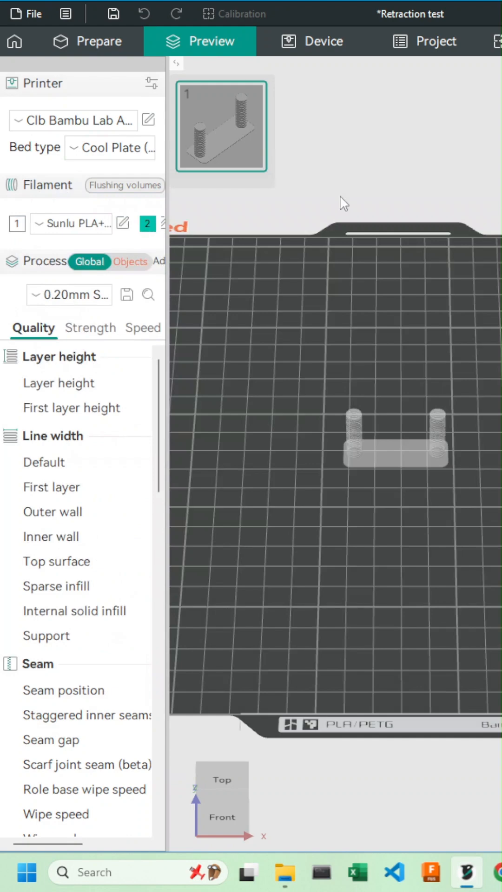
pyautogui.moveTo(396, 457)
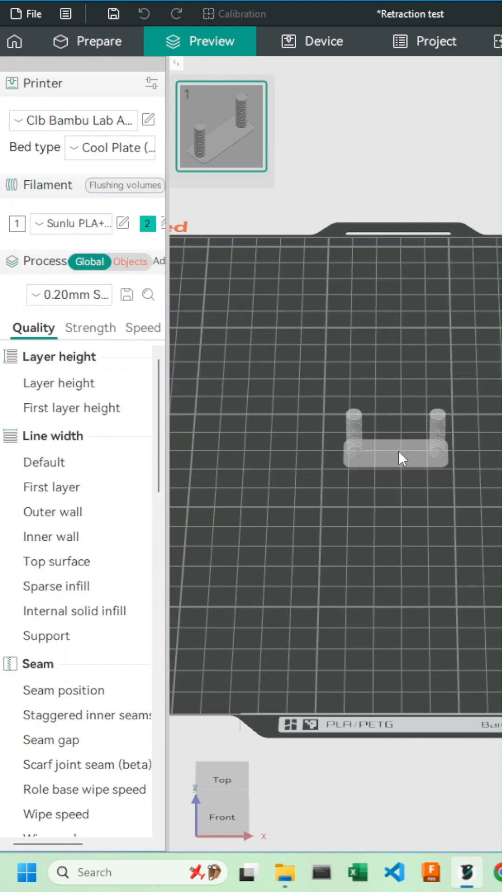